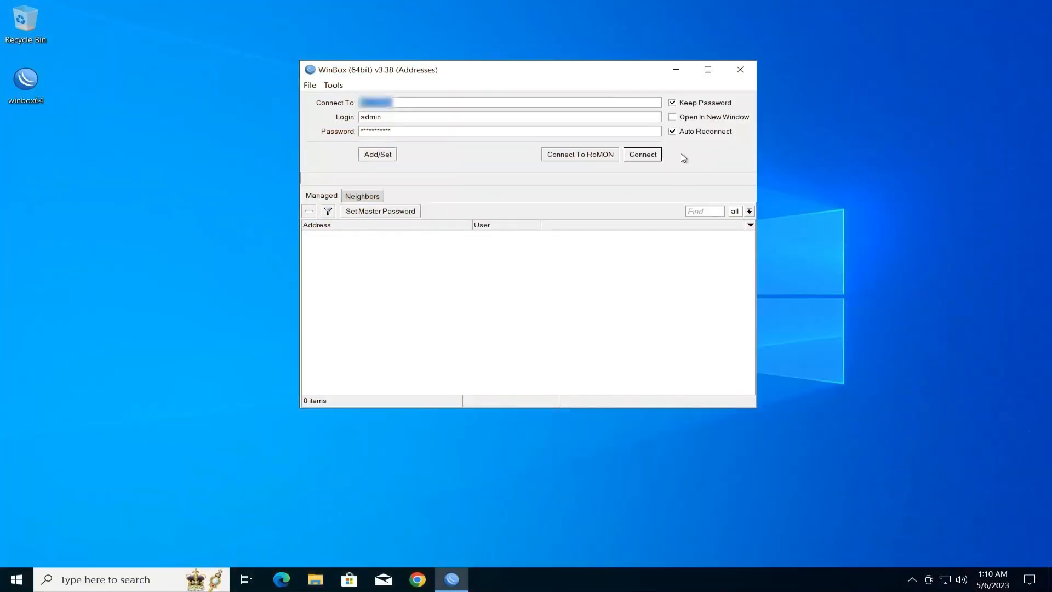
# Connect to the MikroTik router as admin and expand the System menu
pyautogui.click(640, 155)
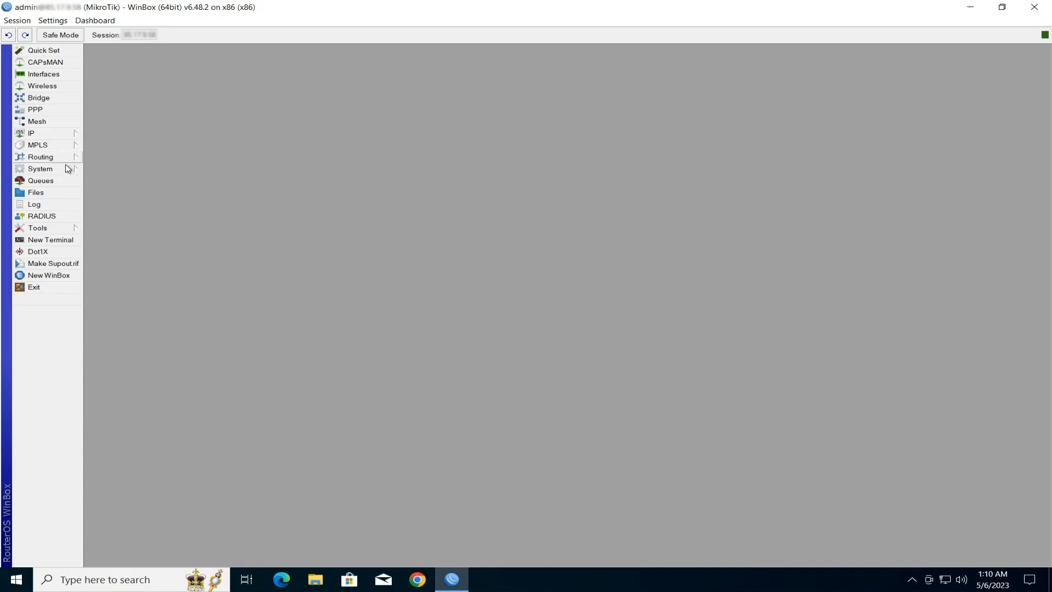
pyautogui.click(40, 168)
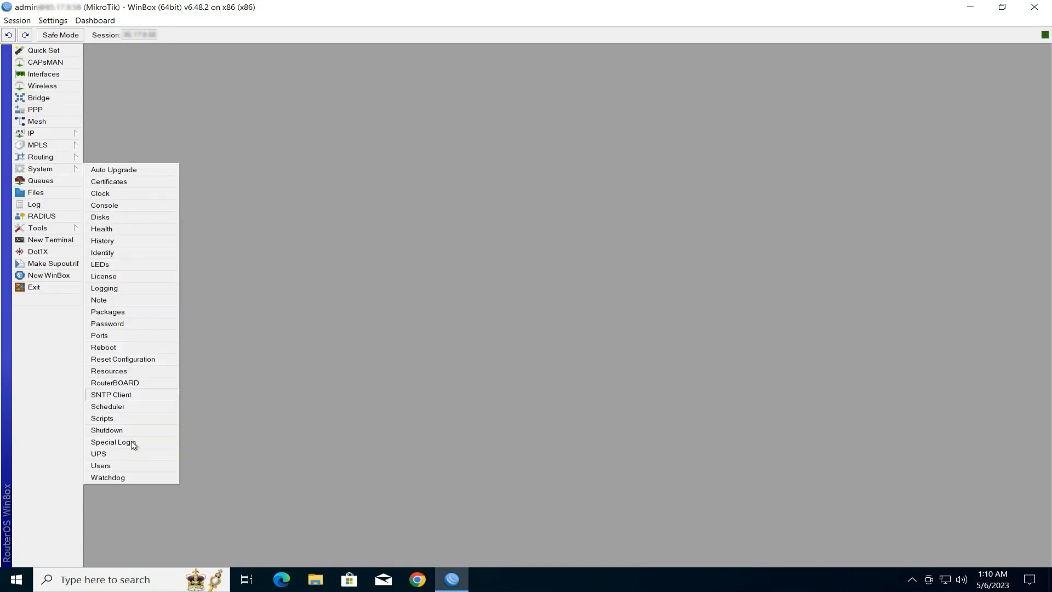
# Open System > Users to show the User List with the admin account
pyautogui.click(161, 470)
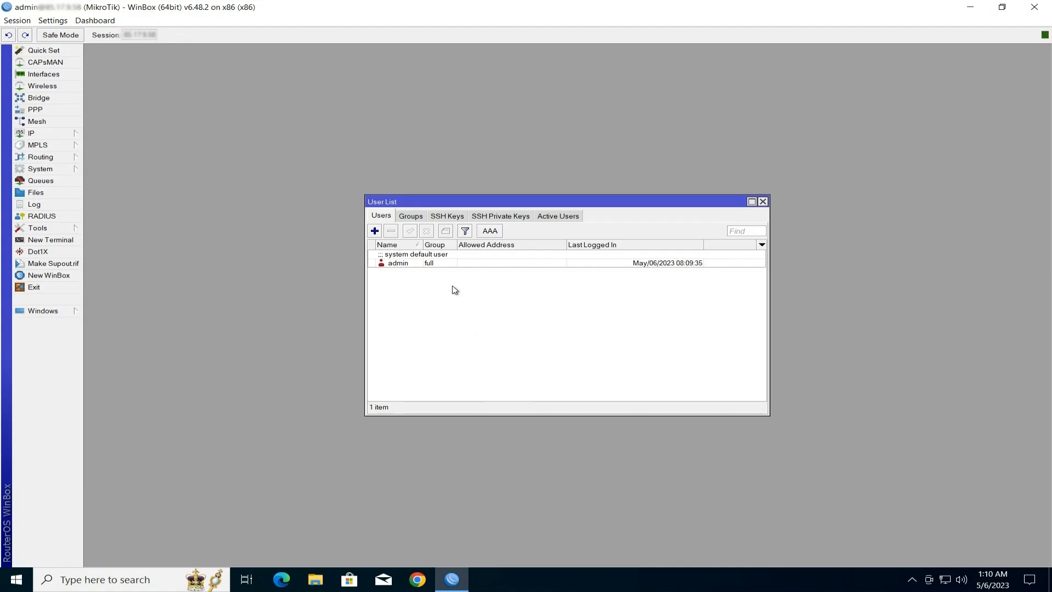
pyautogui.moveTo(456, 271)
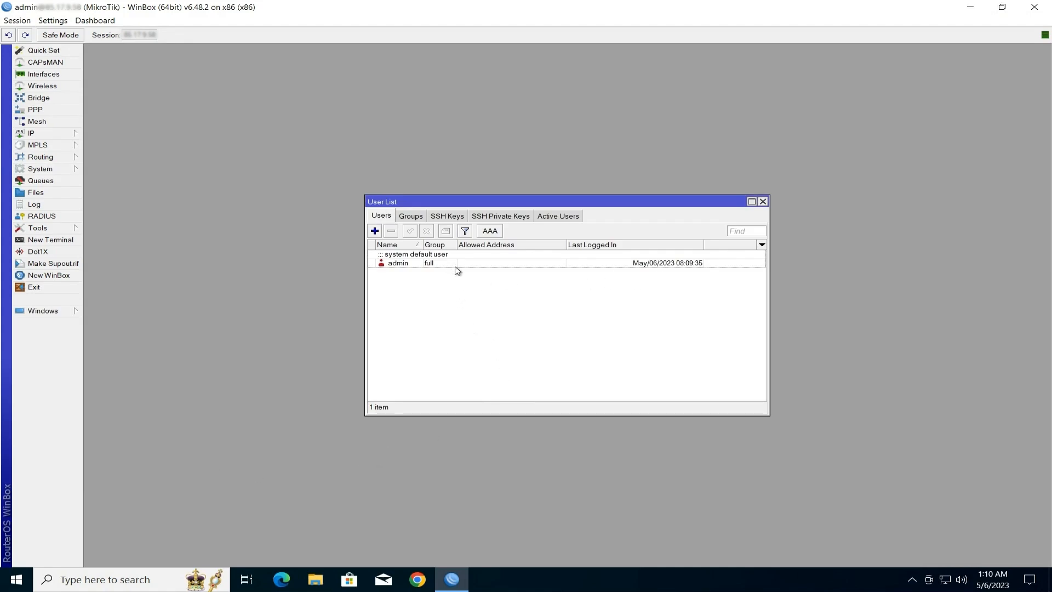
# Enter and confirm a new password for the admin account, then close the User List
pyautogui.doubleClick(397, 262)
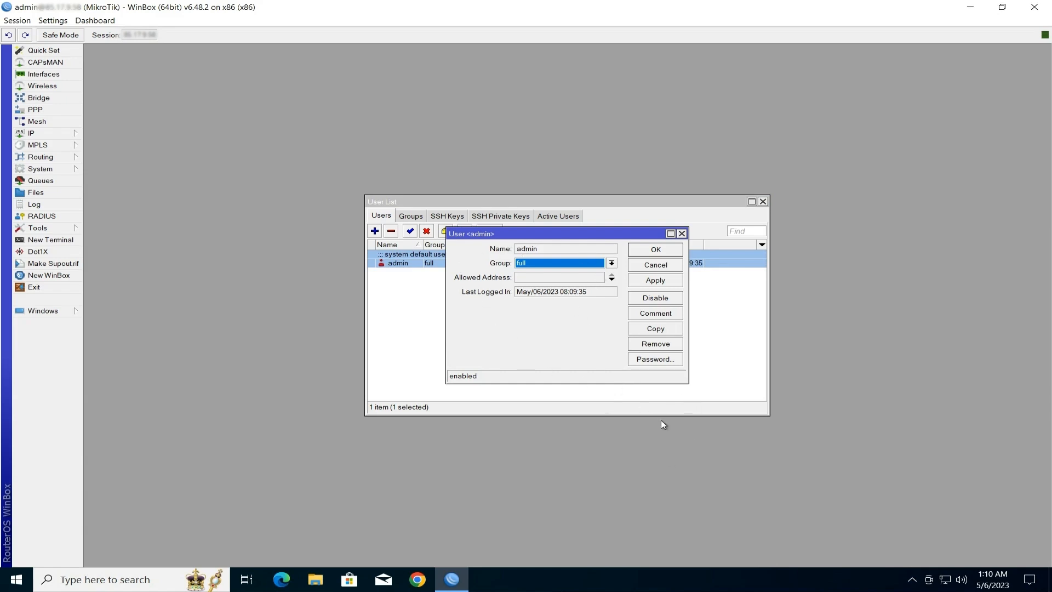
pyautogui.click(655, 359)
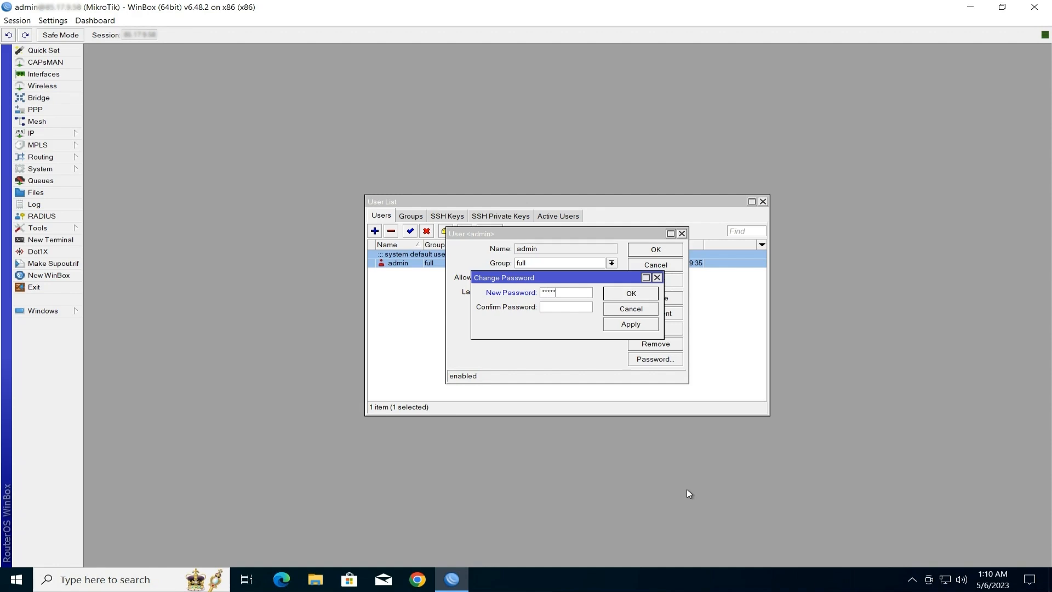
pyautogui.write('***')
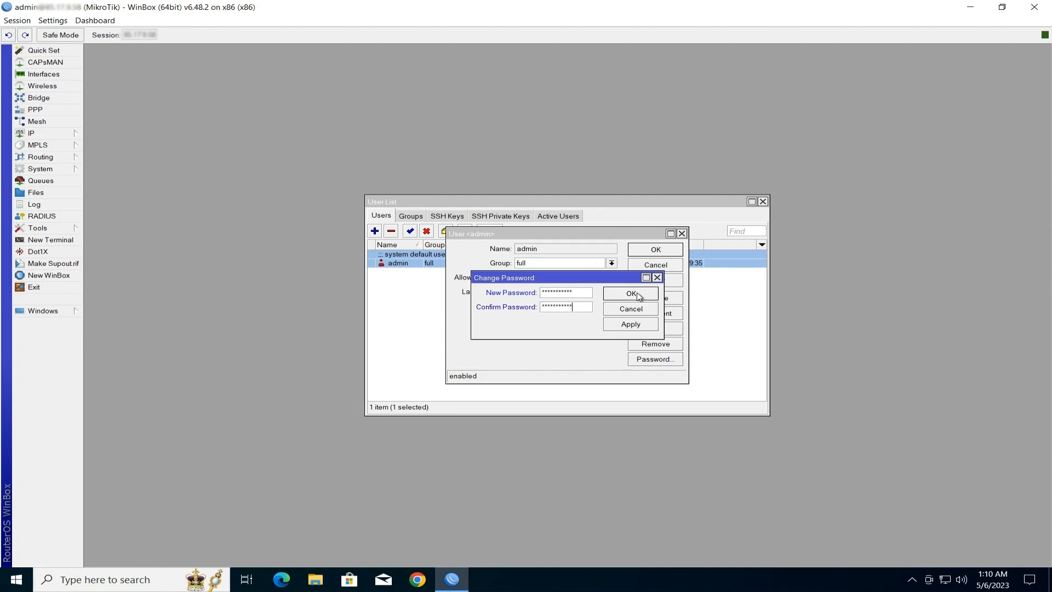
pyautogui.click(630, 293)
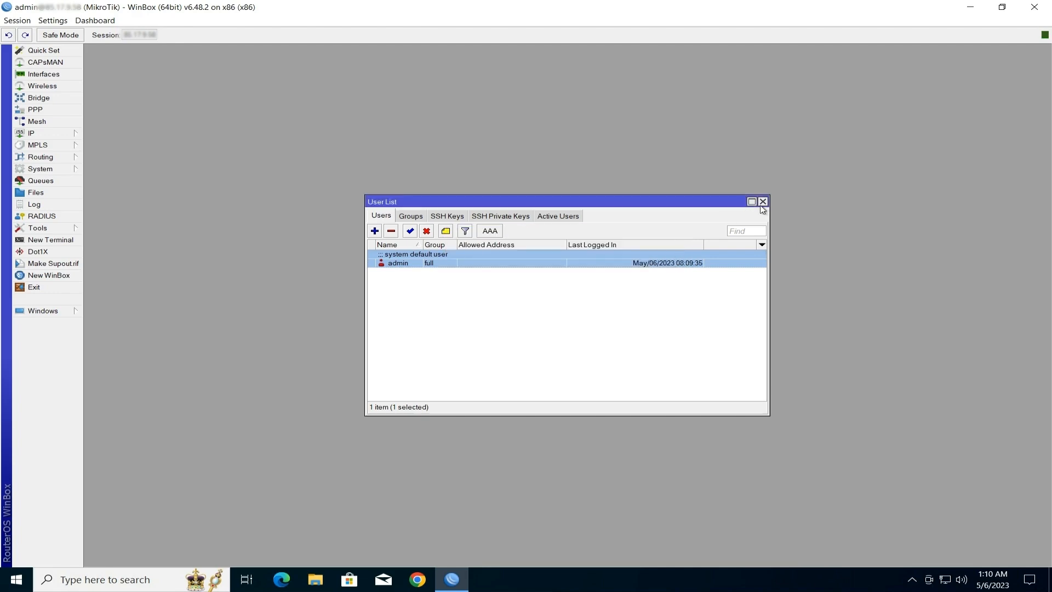
pyautogui.click(762, 201)
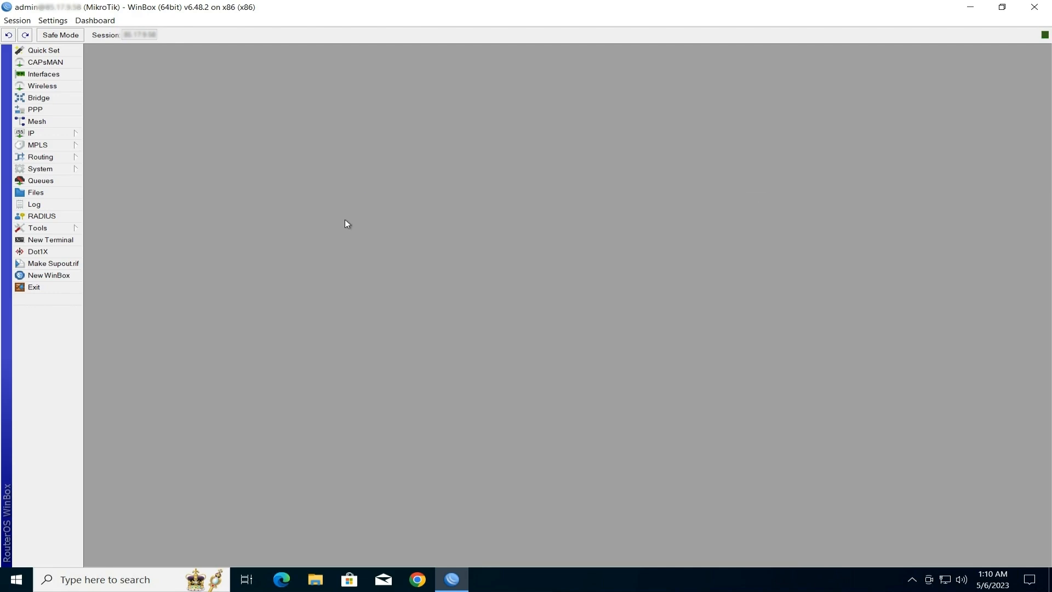